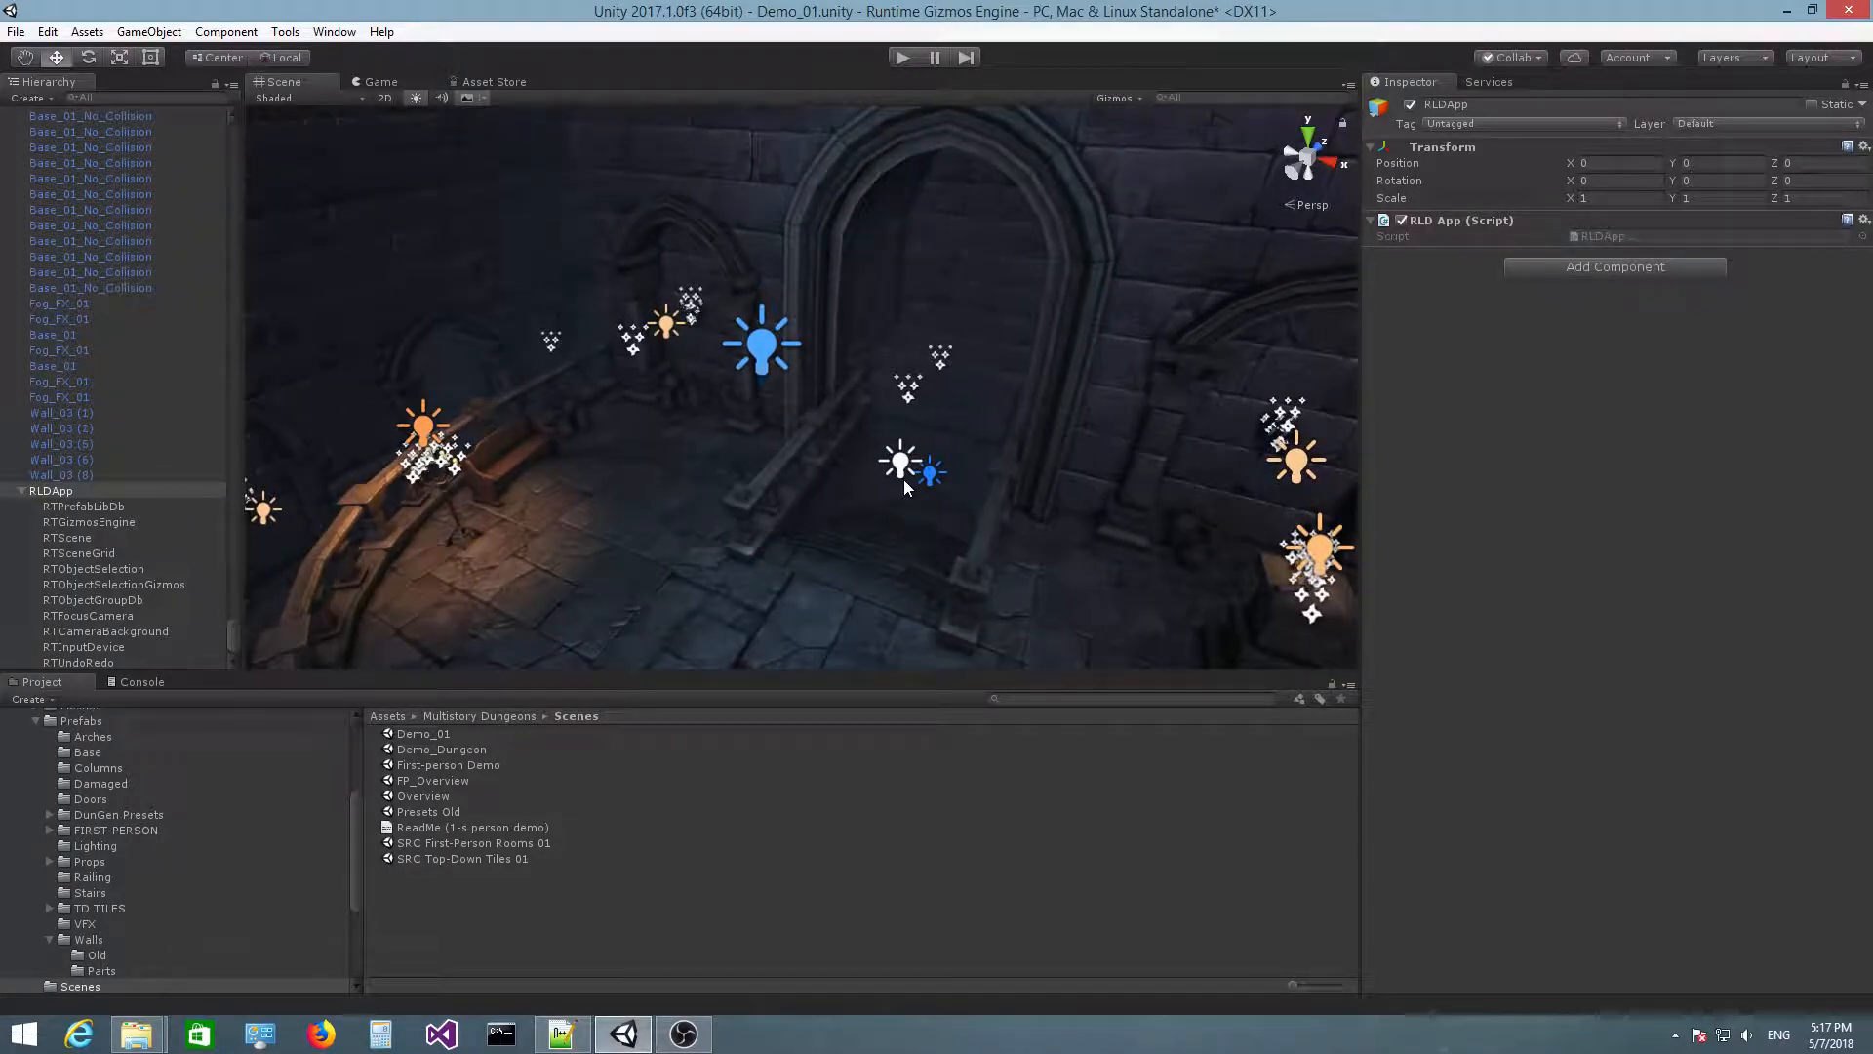
{"action": "mouse_move", "coordinate": [951, 526]}
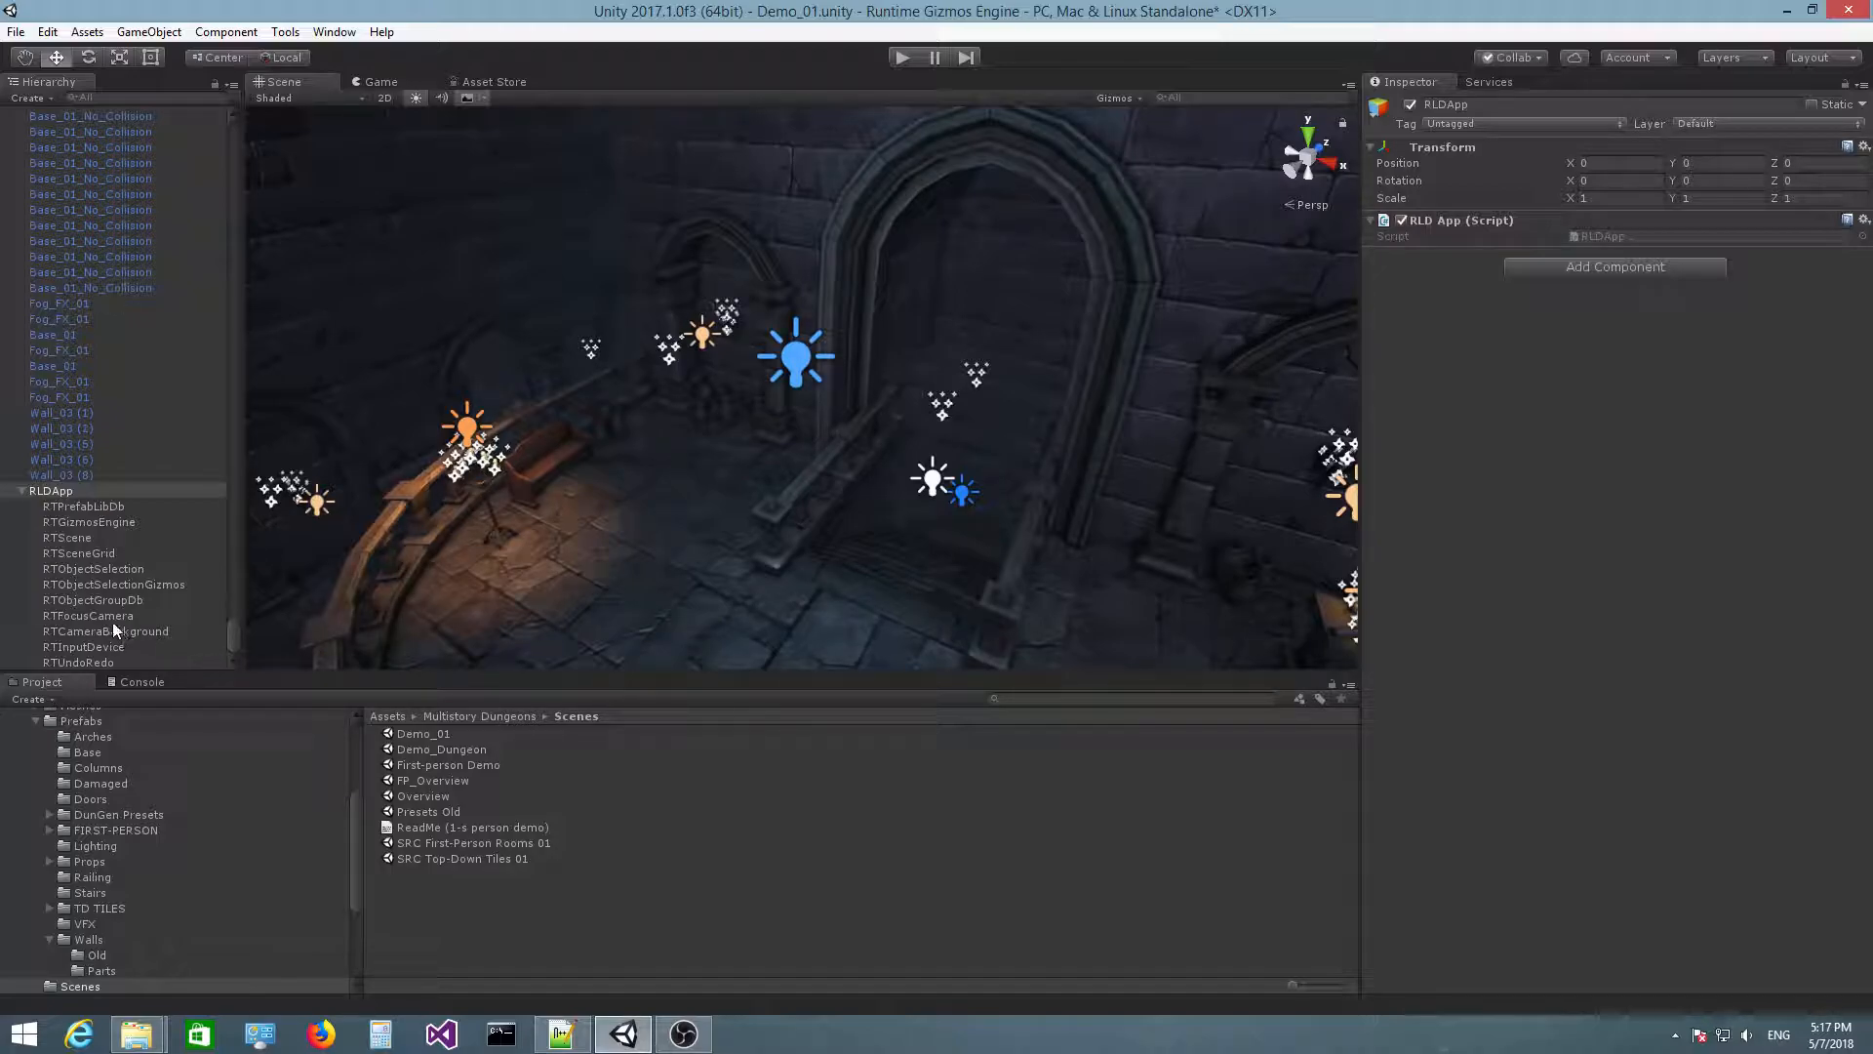
{"action": "mouse_move", "coordinate": [120, 636]}
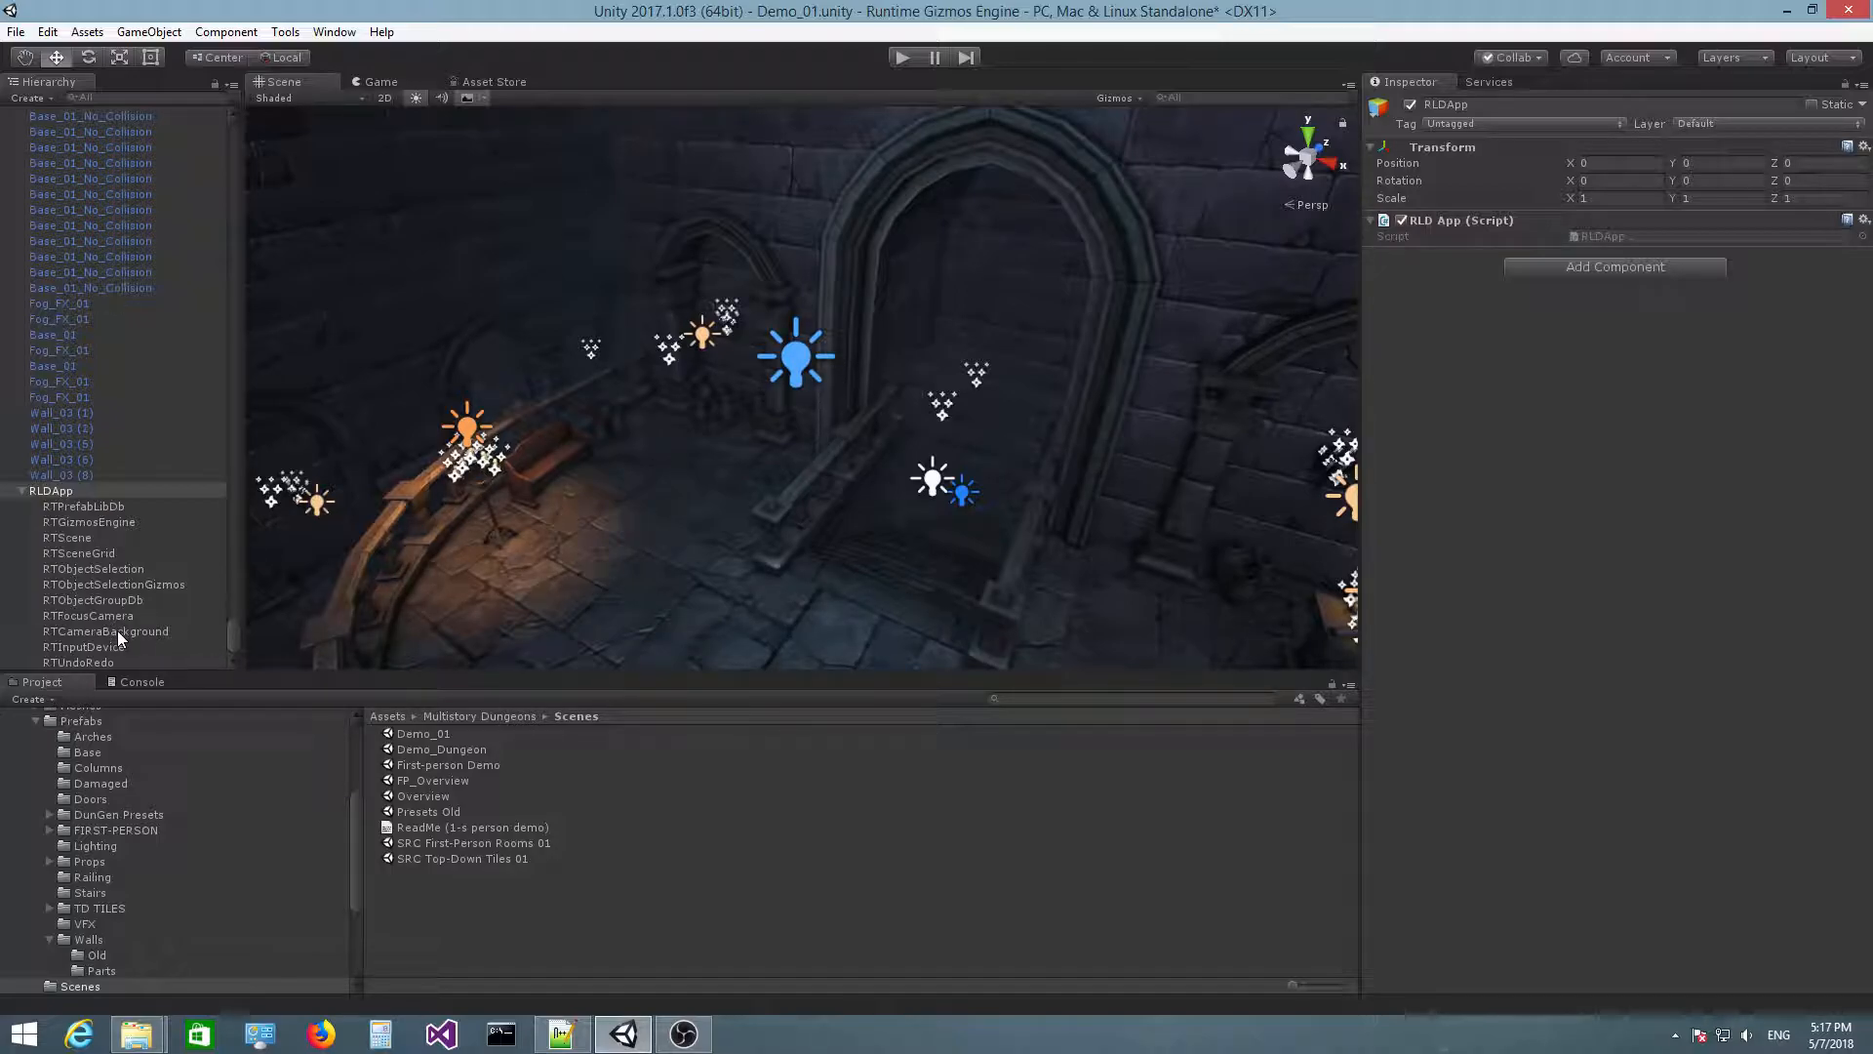
{"action": "mouse_move", "coordinate": [49, 544]}
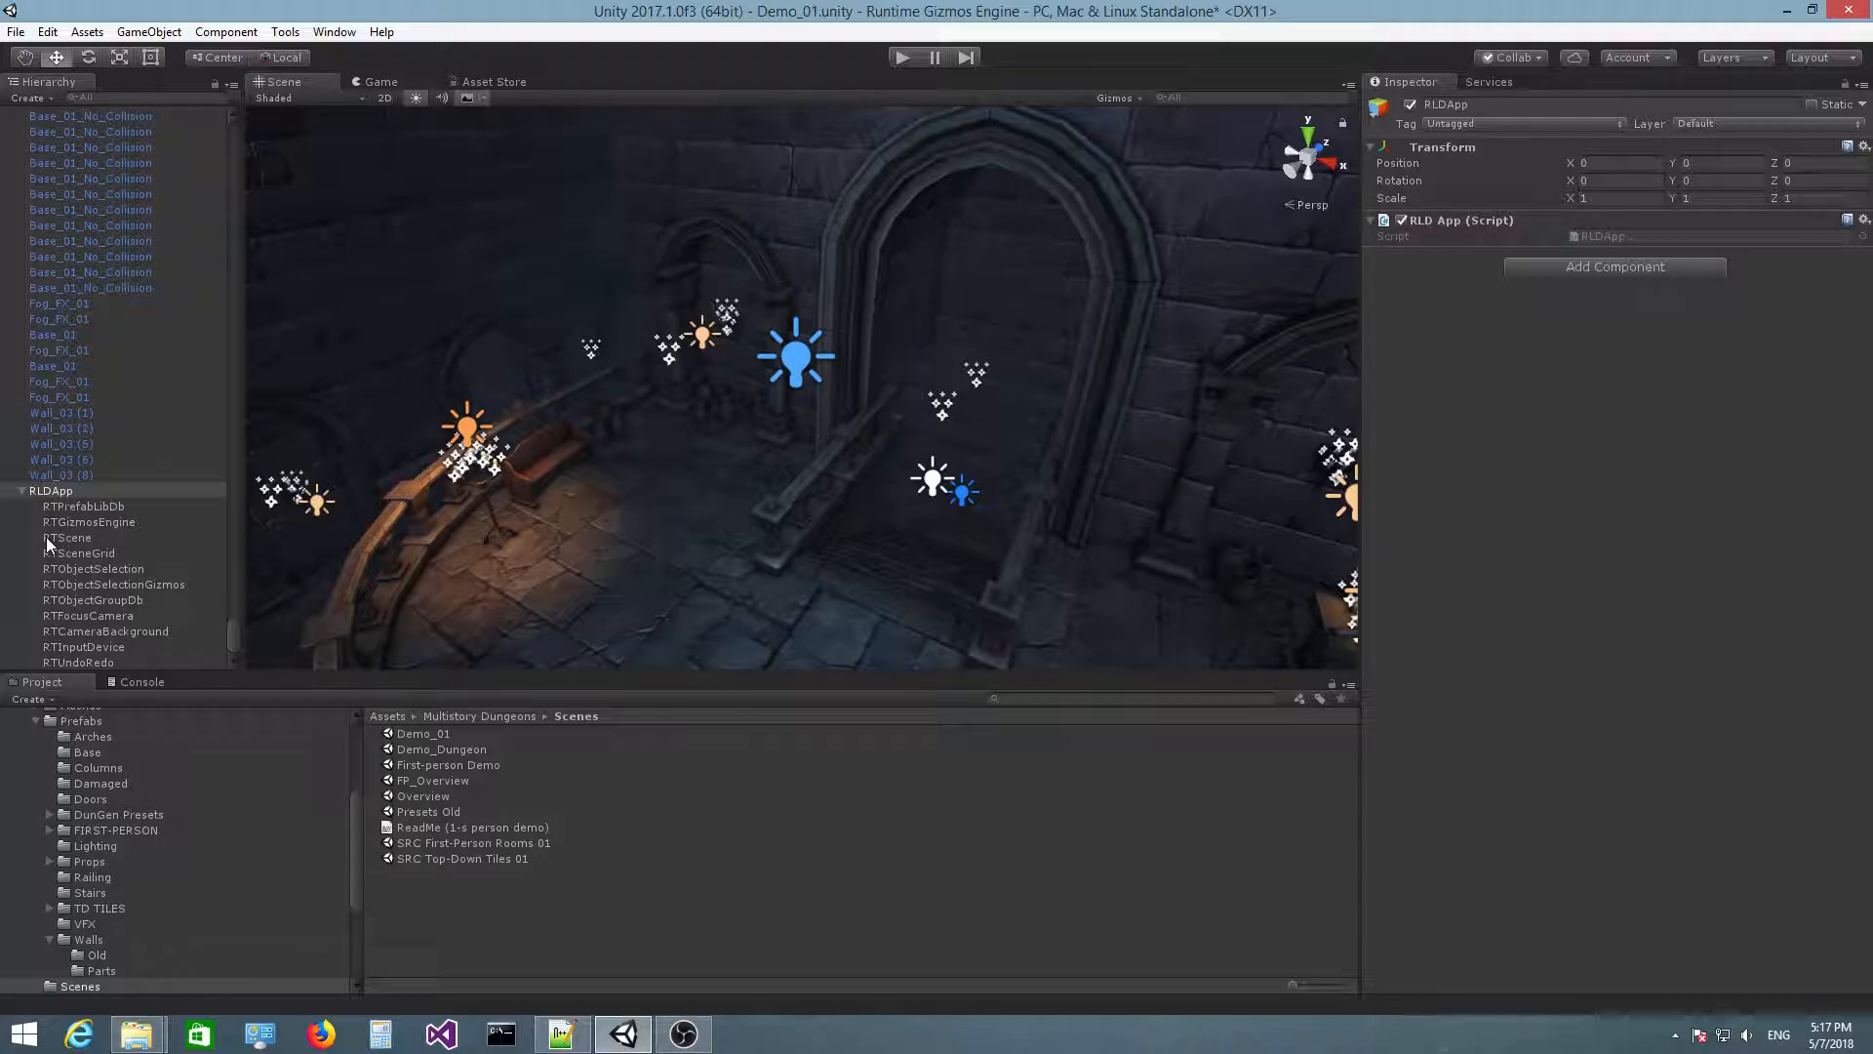
Select RTScene under RLDApp to show its RT Scene (Script) light and particle icon settings.
{"action": "left_click", "coordinate": [66, 537]}
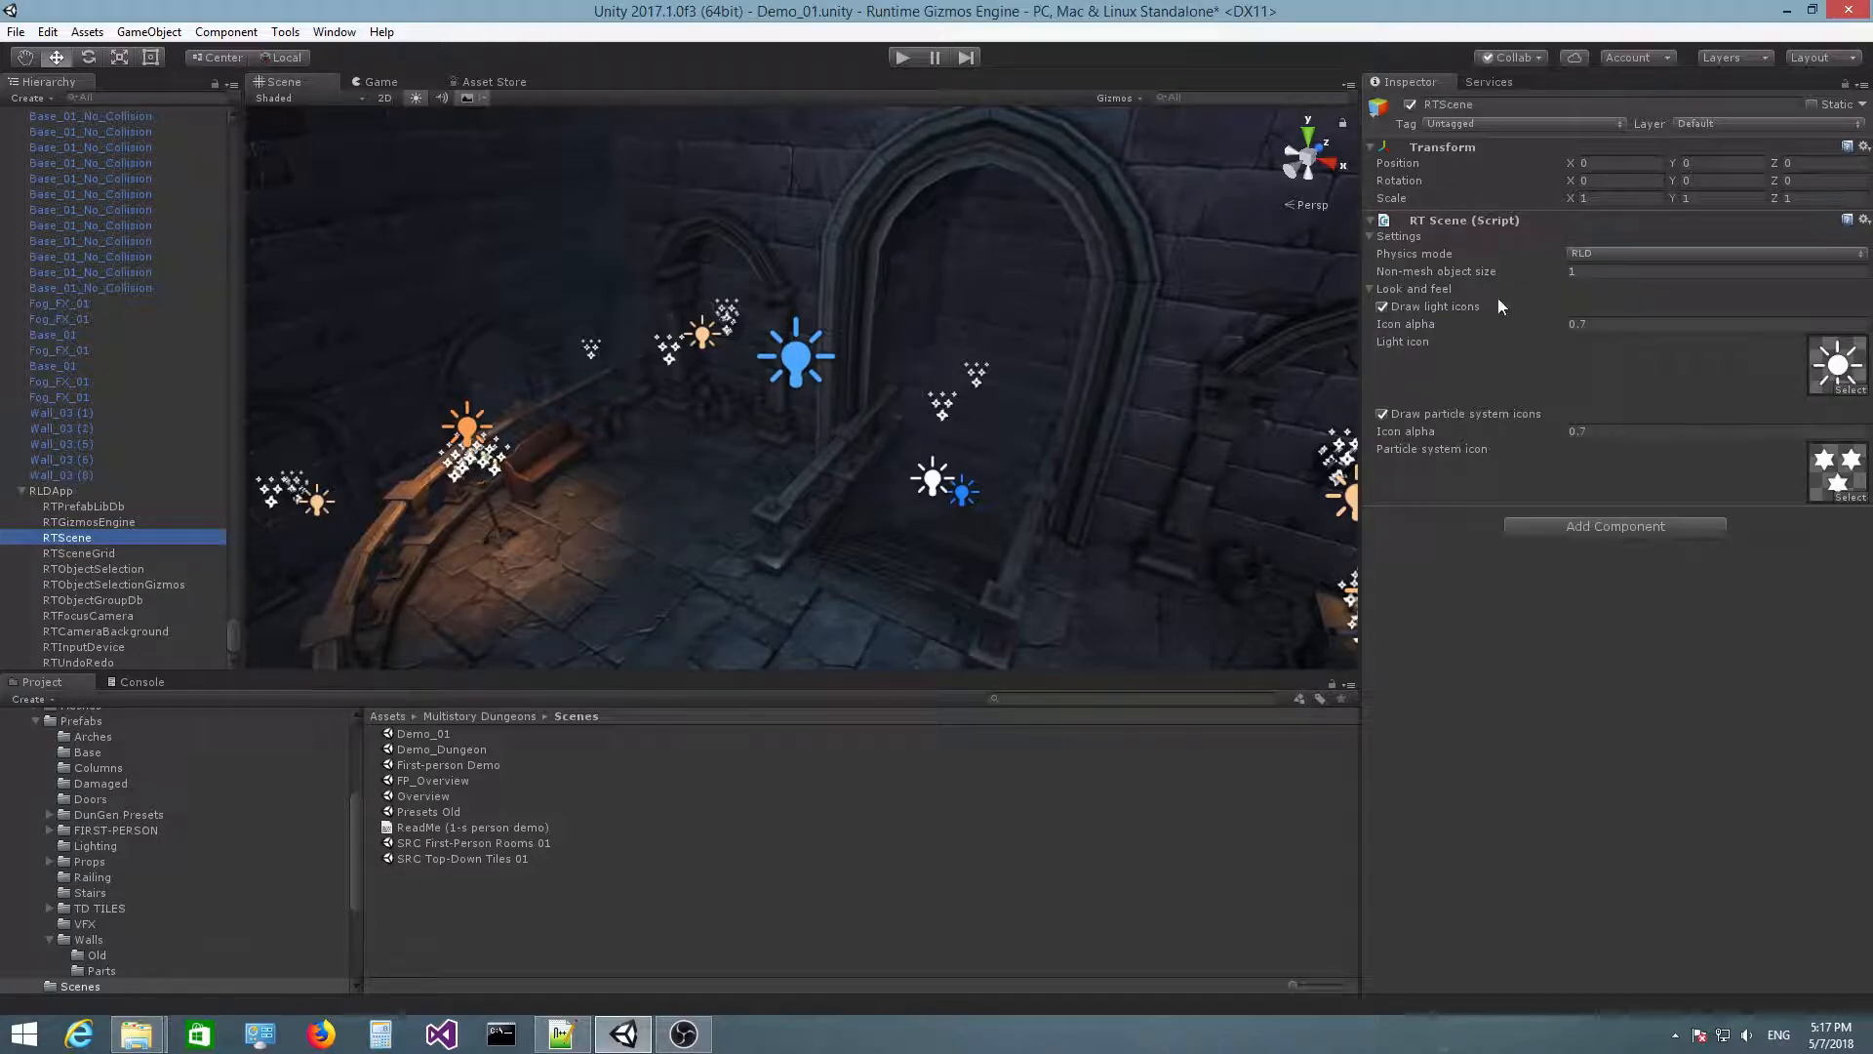
{"action": "mouse_move", "coordinate": [1418, 315]}
{"action": "type", "text": "0.23"}
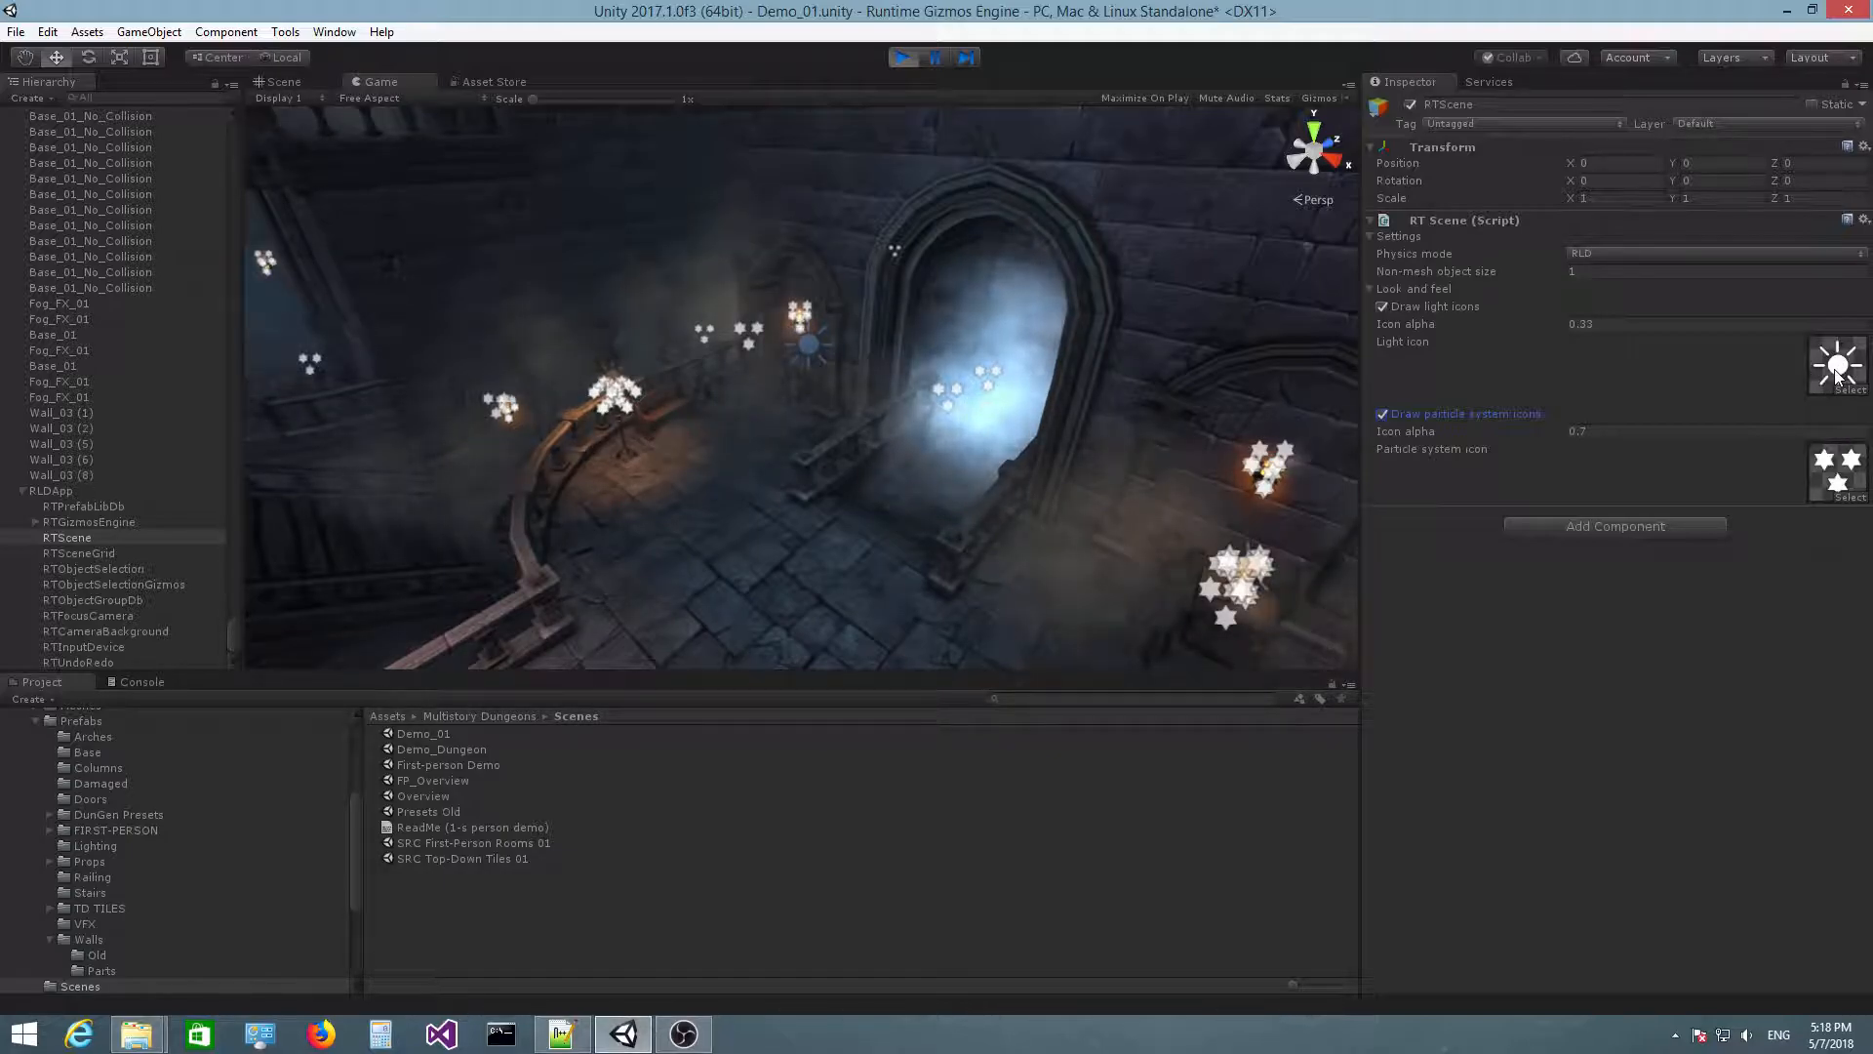
{"action": "mouse_move", "coordinate": [1754, 474]}
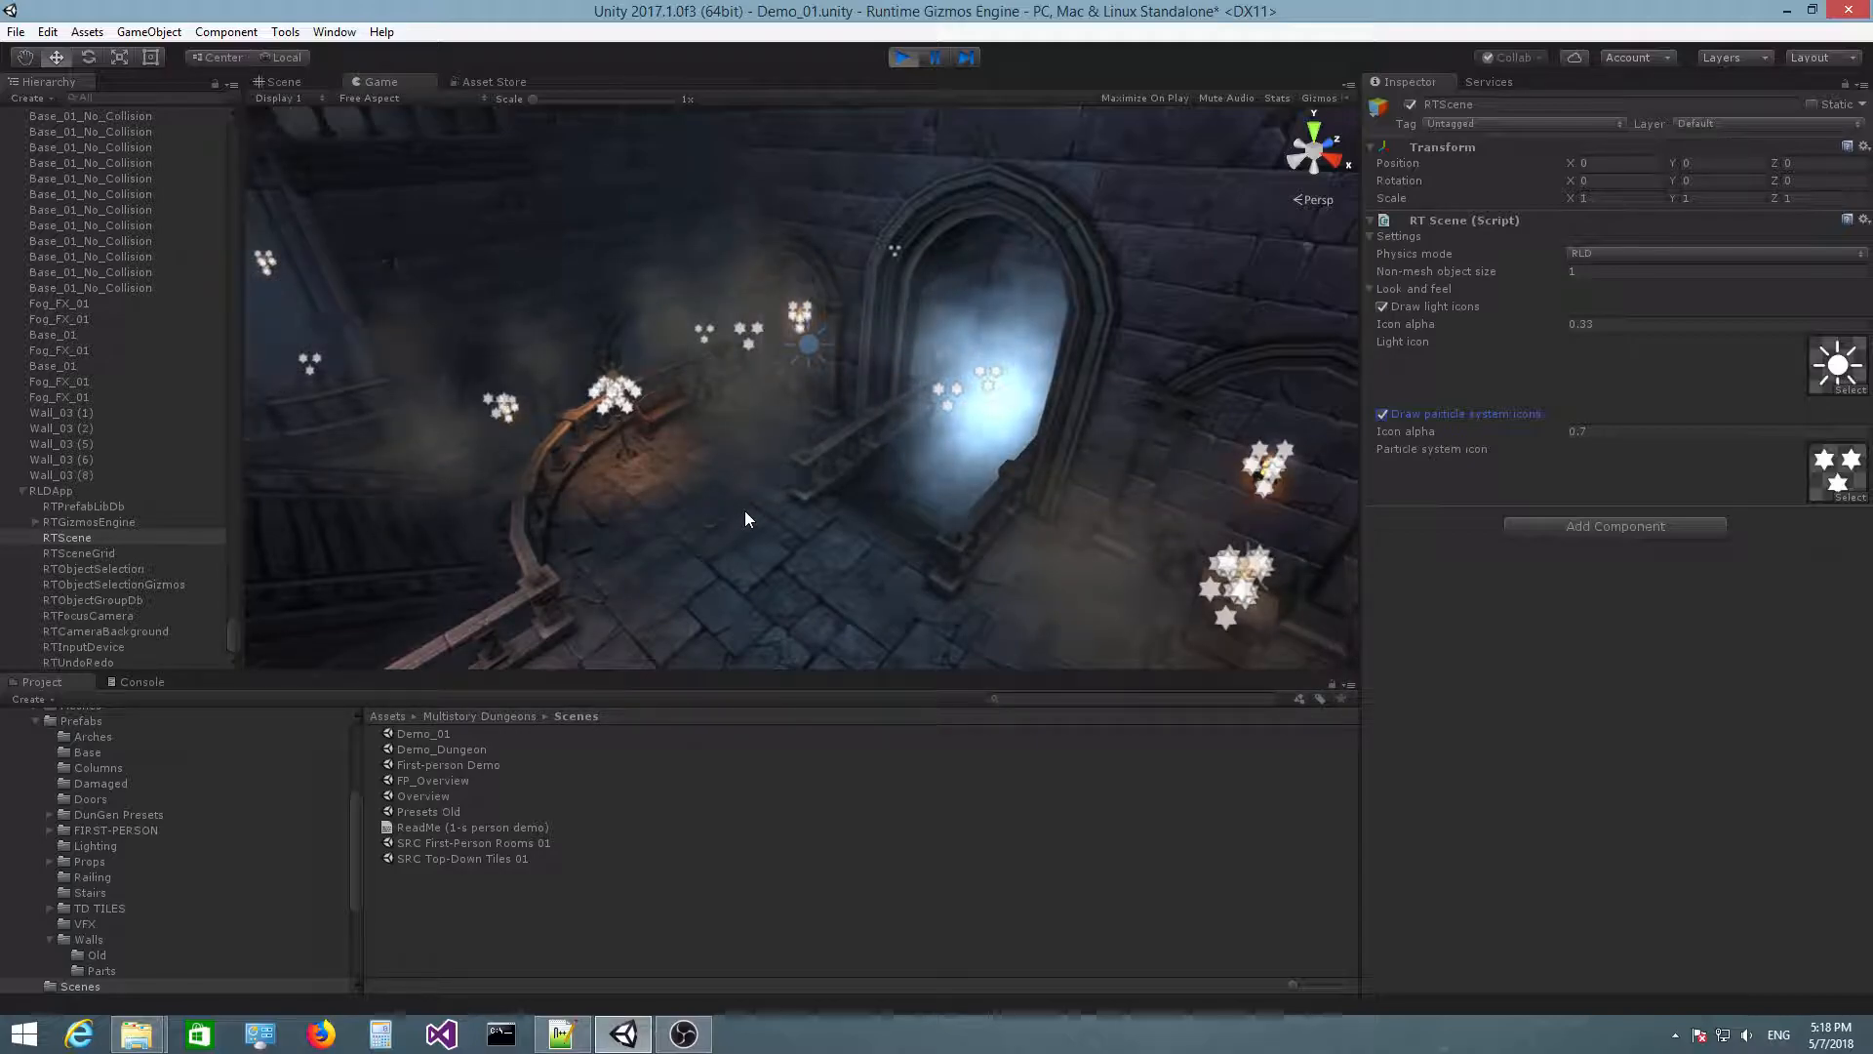
{"action": "mouse_move", "coordinate": [813, 627]}
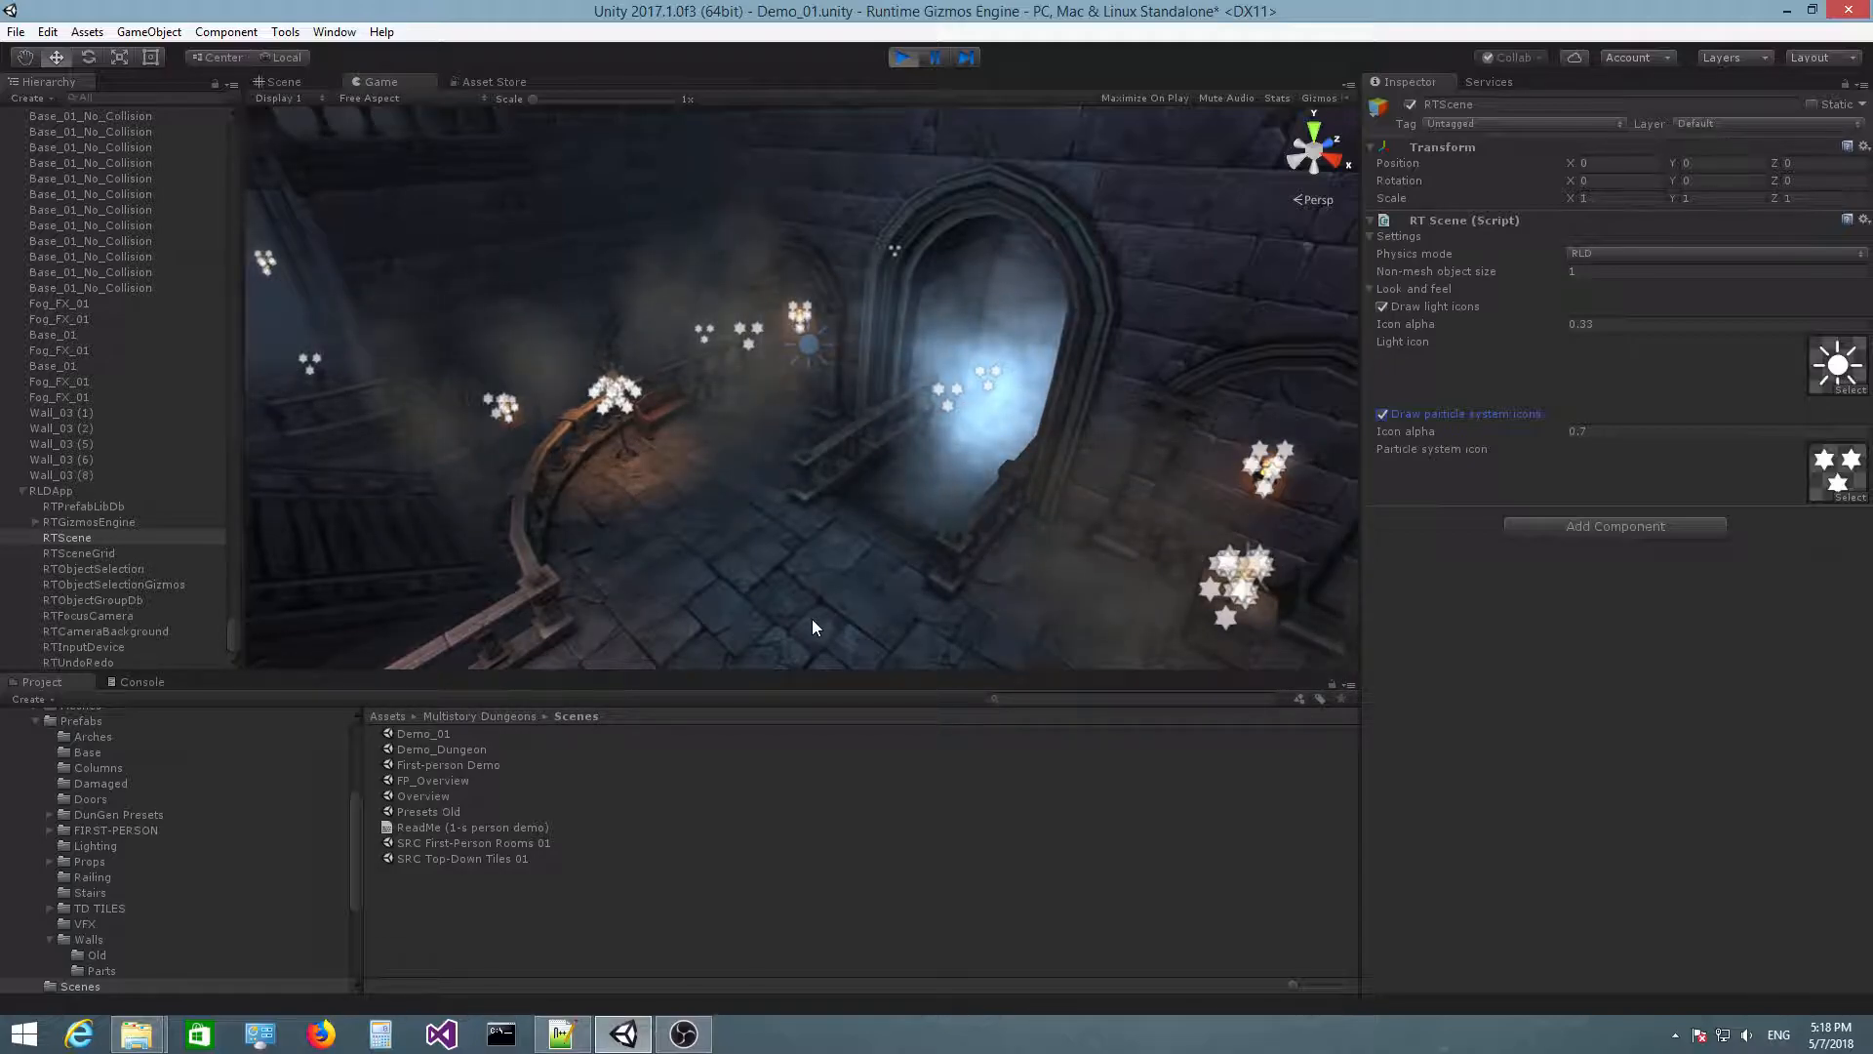